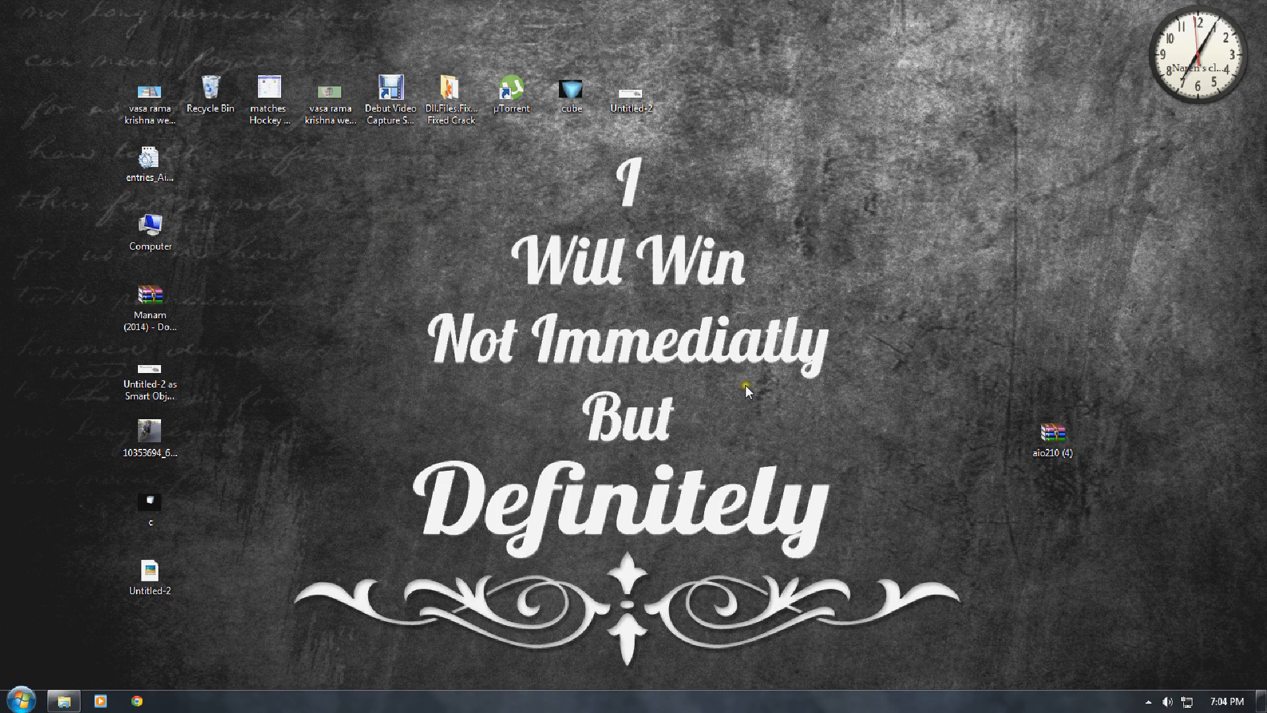
pyautogui.moveTo(744, 392)
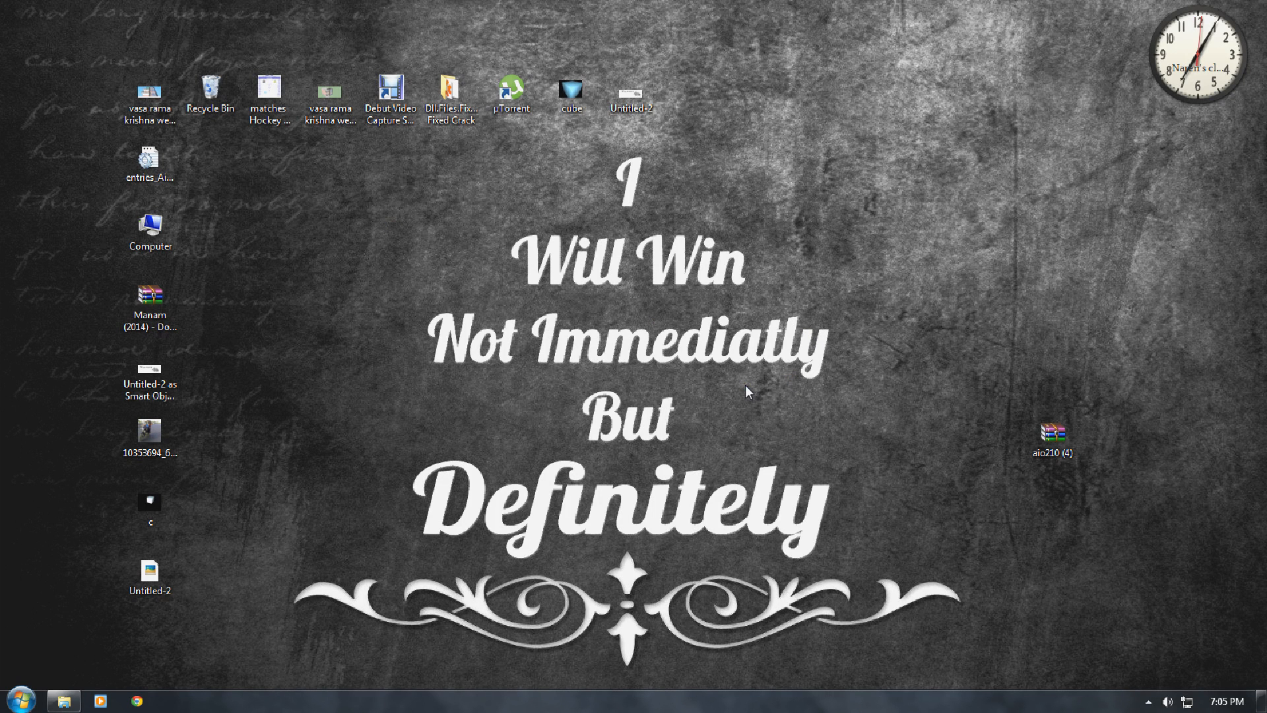
pyautogui.moveTo(685, 413)
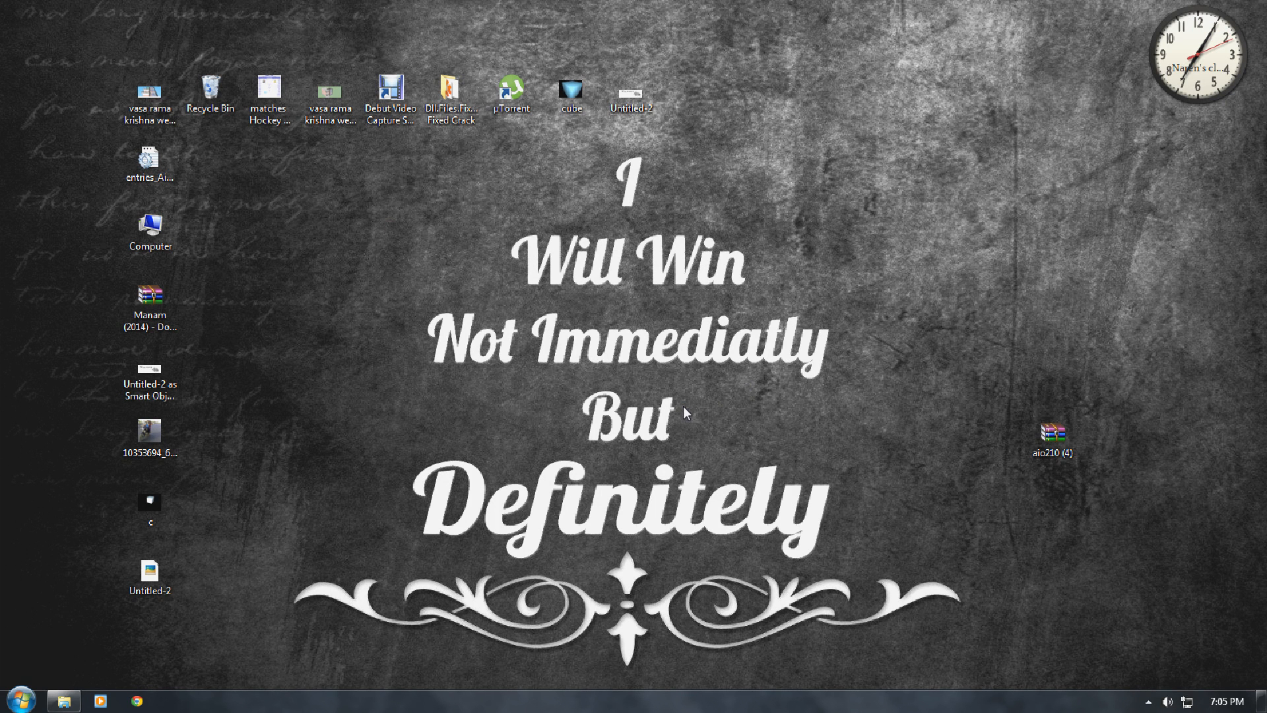
pyautogui.moveTo(568, 449)
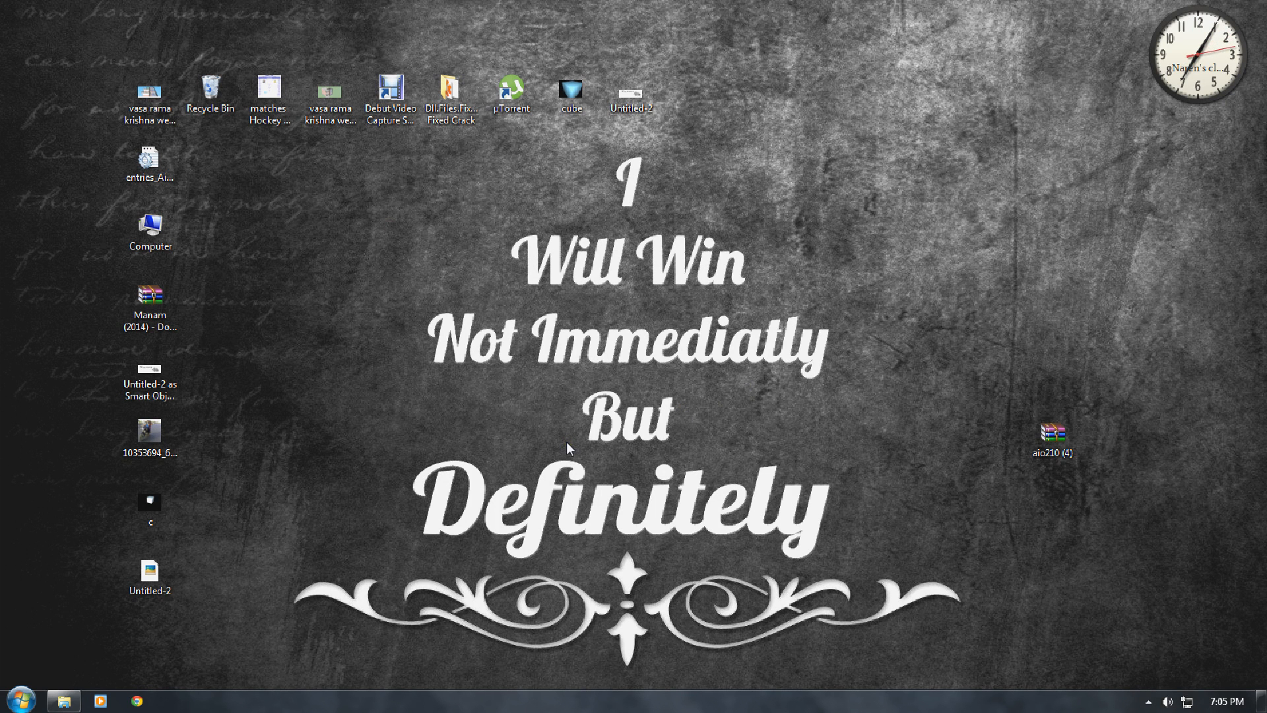
# Extract aio210 (4).zip to C:\Users\...\Desktop, placing svcpack and WinPKG on the desktop
pyautogui.click(1052, 439)
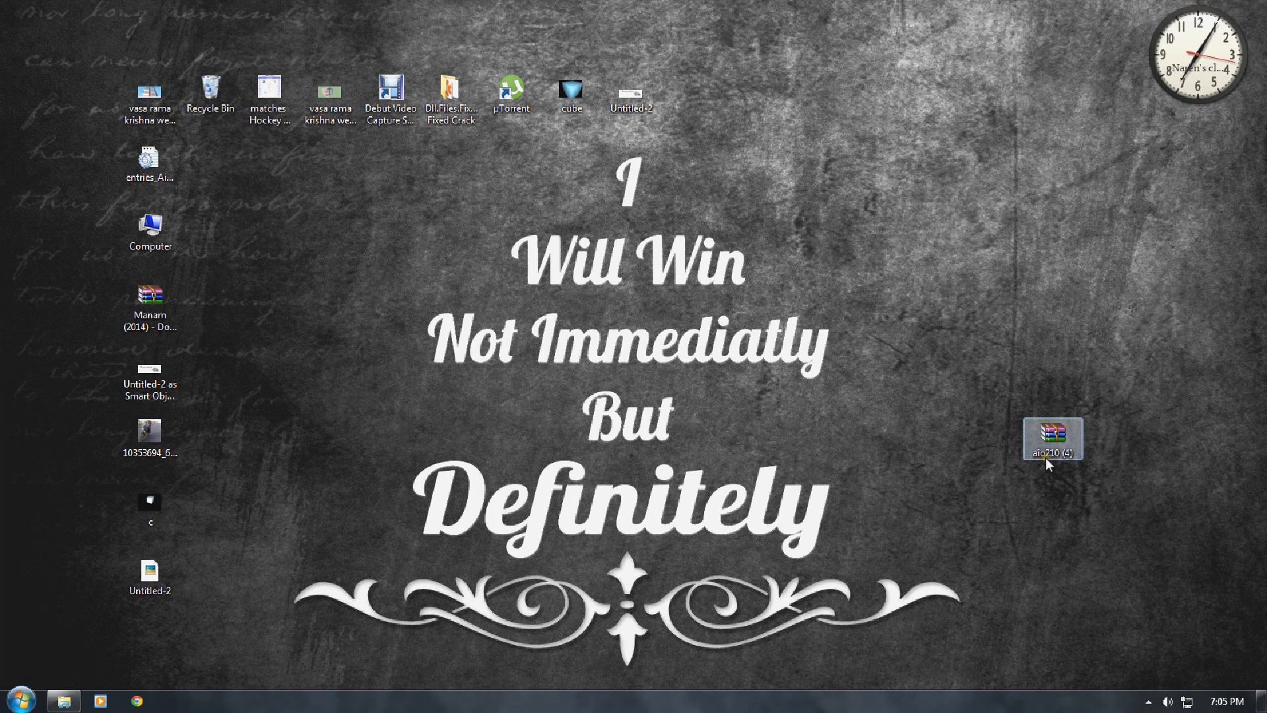
pyautogui.moveTo(1064, 465)
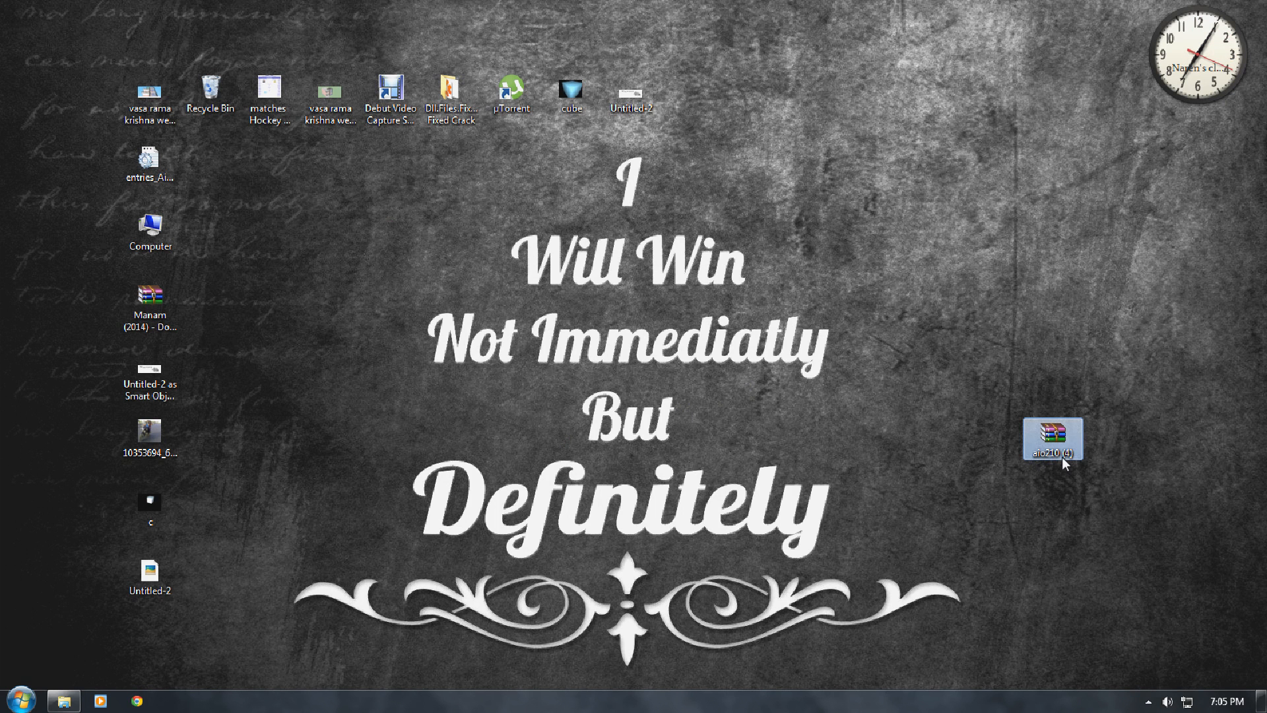
pyautogui.doubleClick(1052, 438)
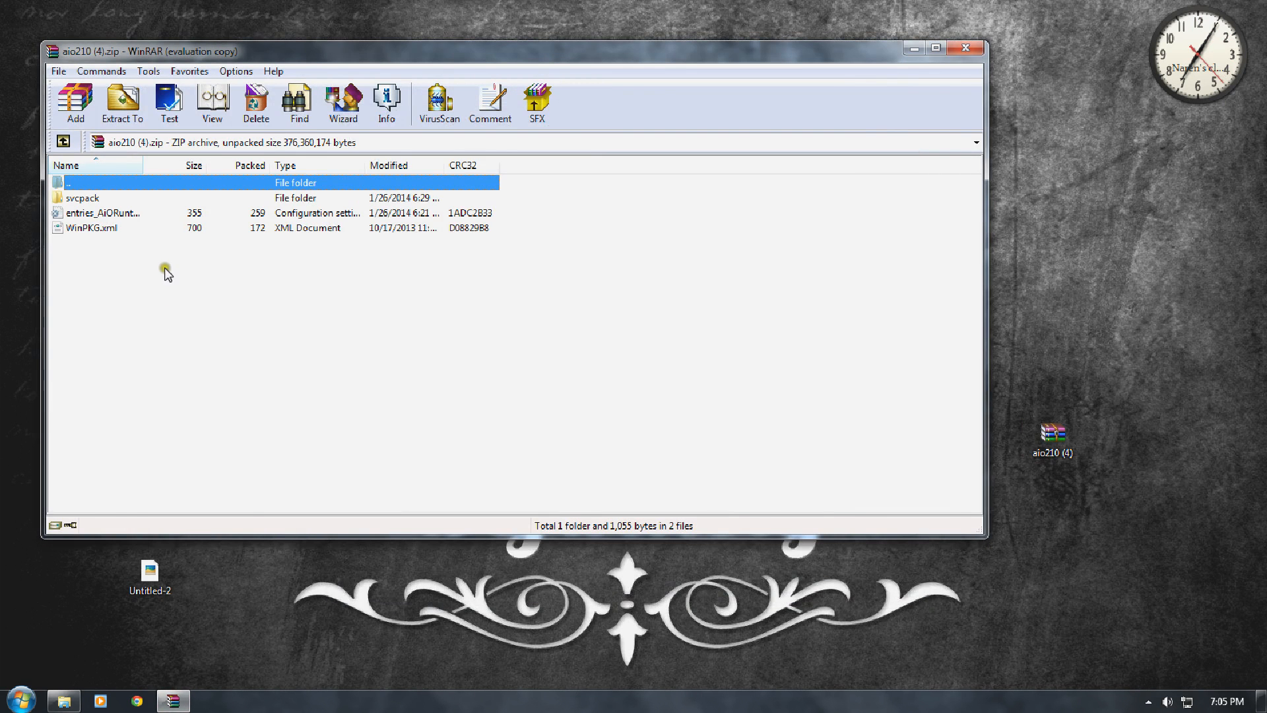
pyautogui.click(121, 103)
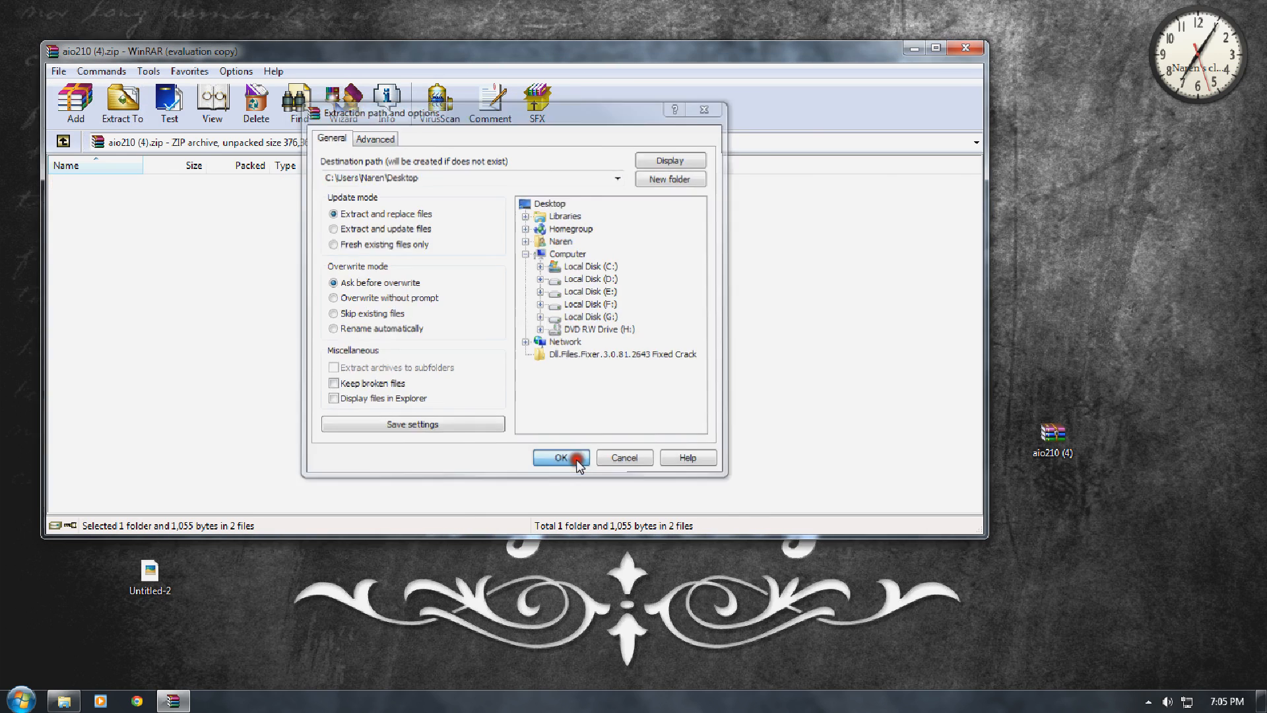
pyautogui.click(561, 458)
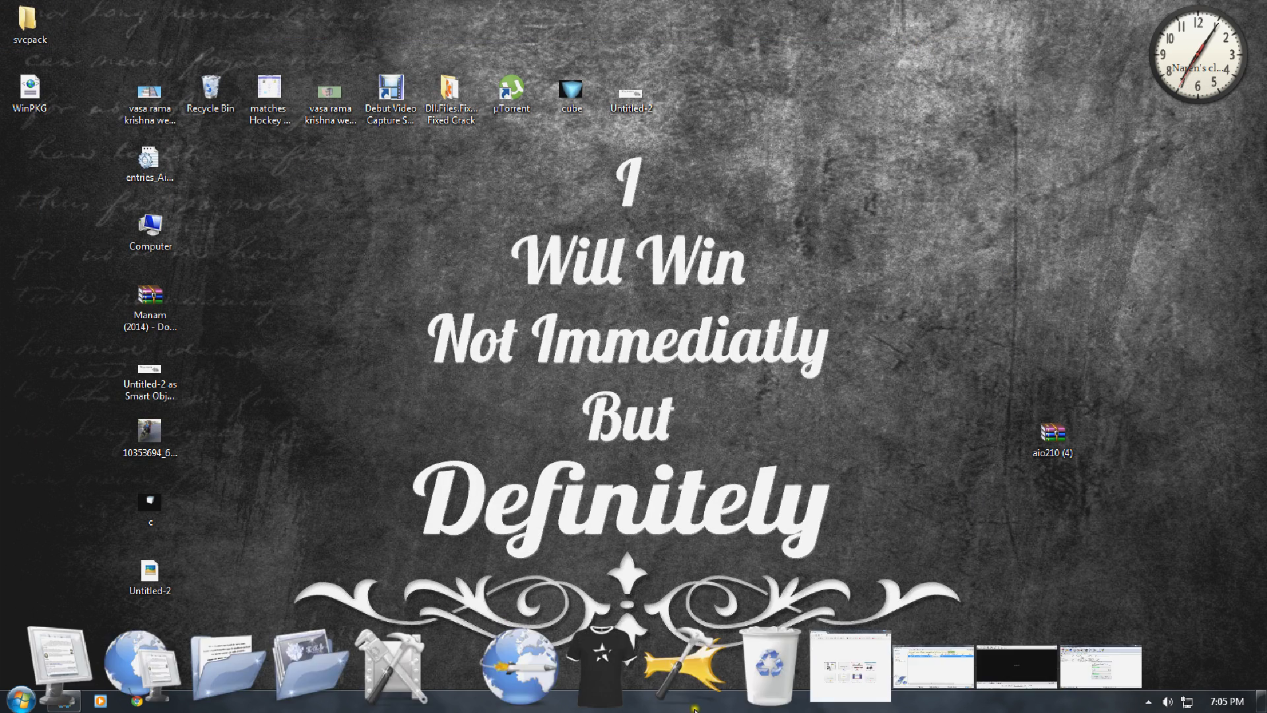
# Gather the entries_AiO file with the extracted svcpack and WinPKG icons at the top-left
pyautogui.doubleClick(1054, 430)
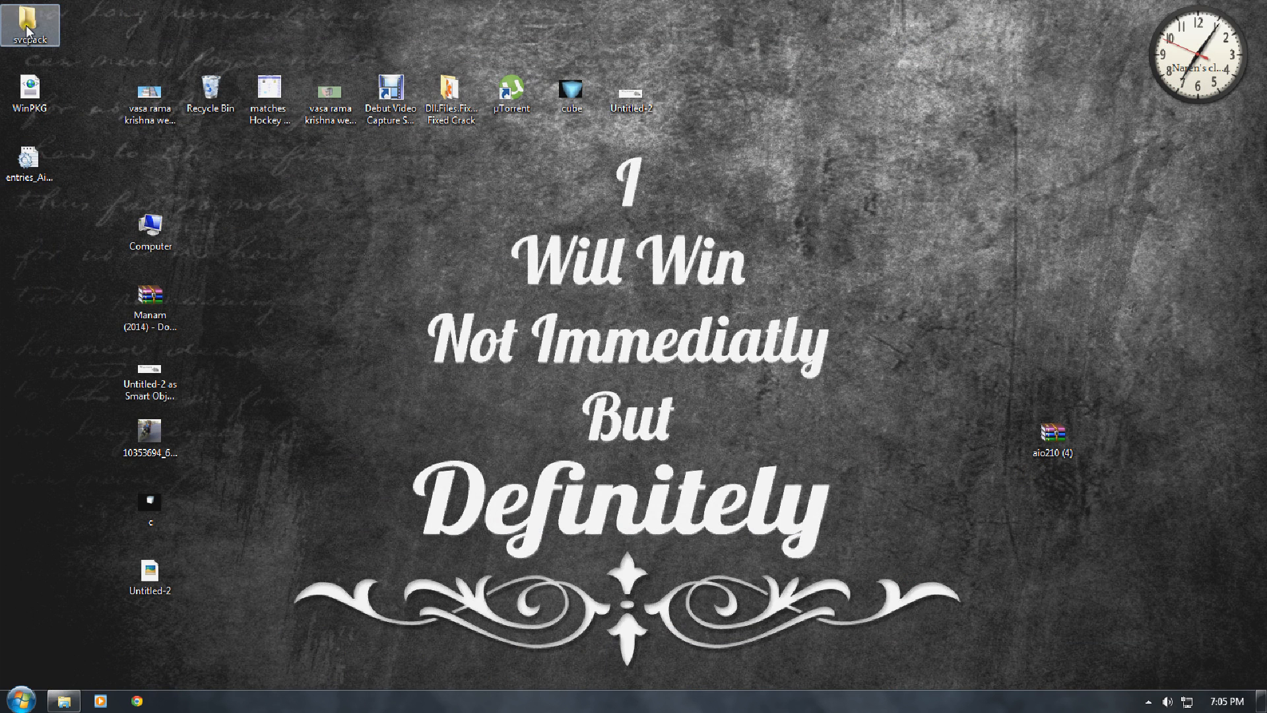
# Launch aio-runtimes from the svcpack folder and run it despite the unverified-publisher warning
pyautogui.doubleClick(30, 22)
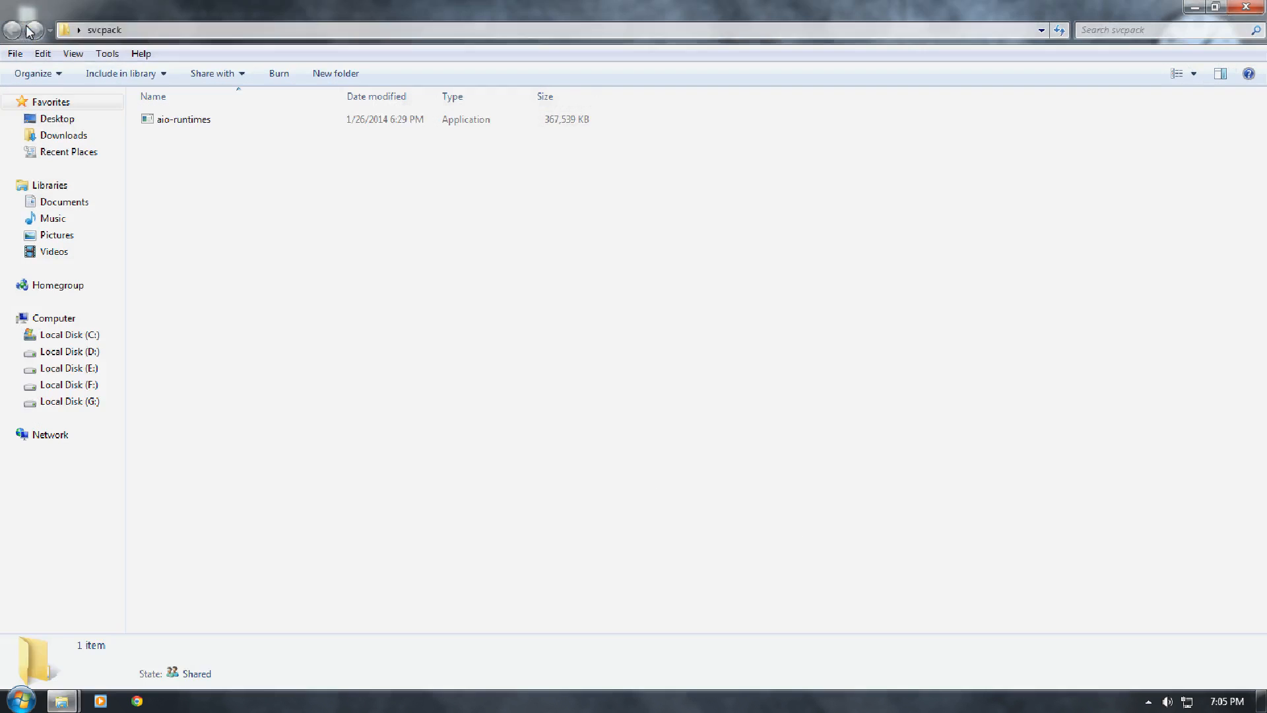
pyautogui.doubleClick(183, 119)
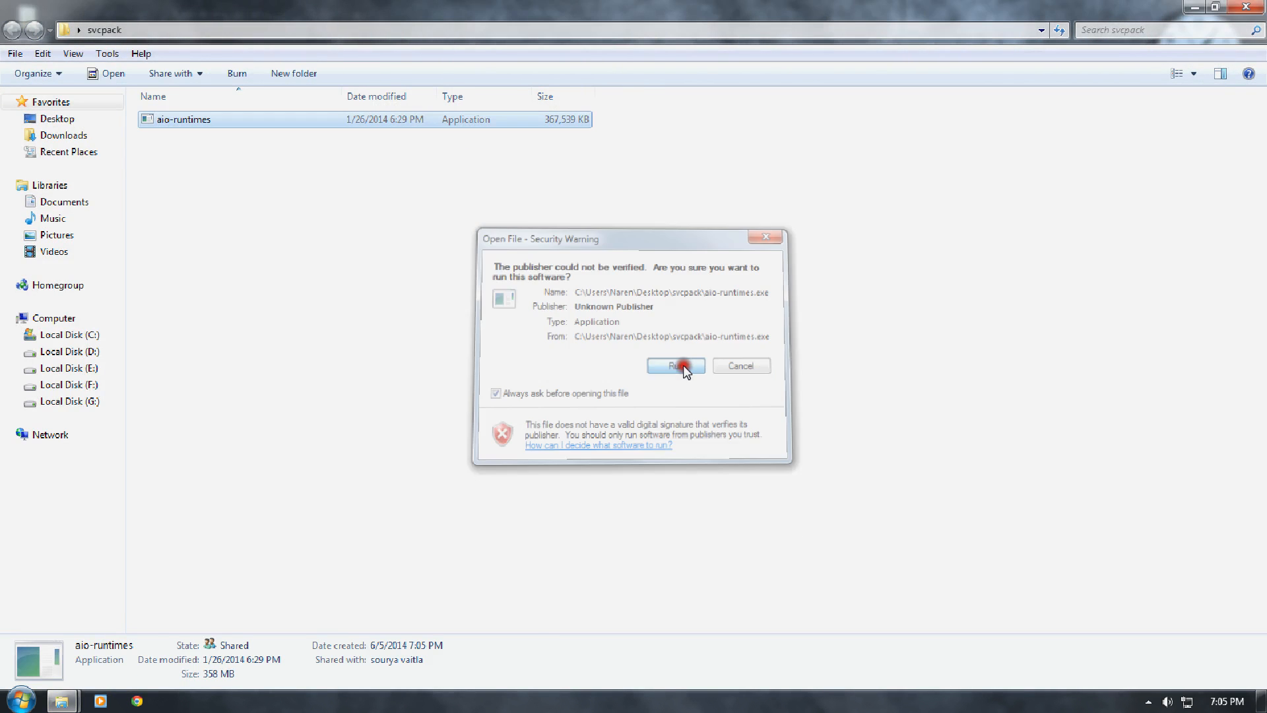
pyautogui.click(676, 366)
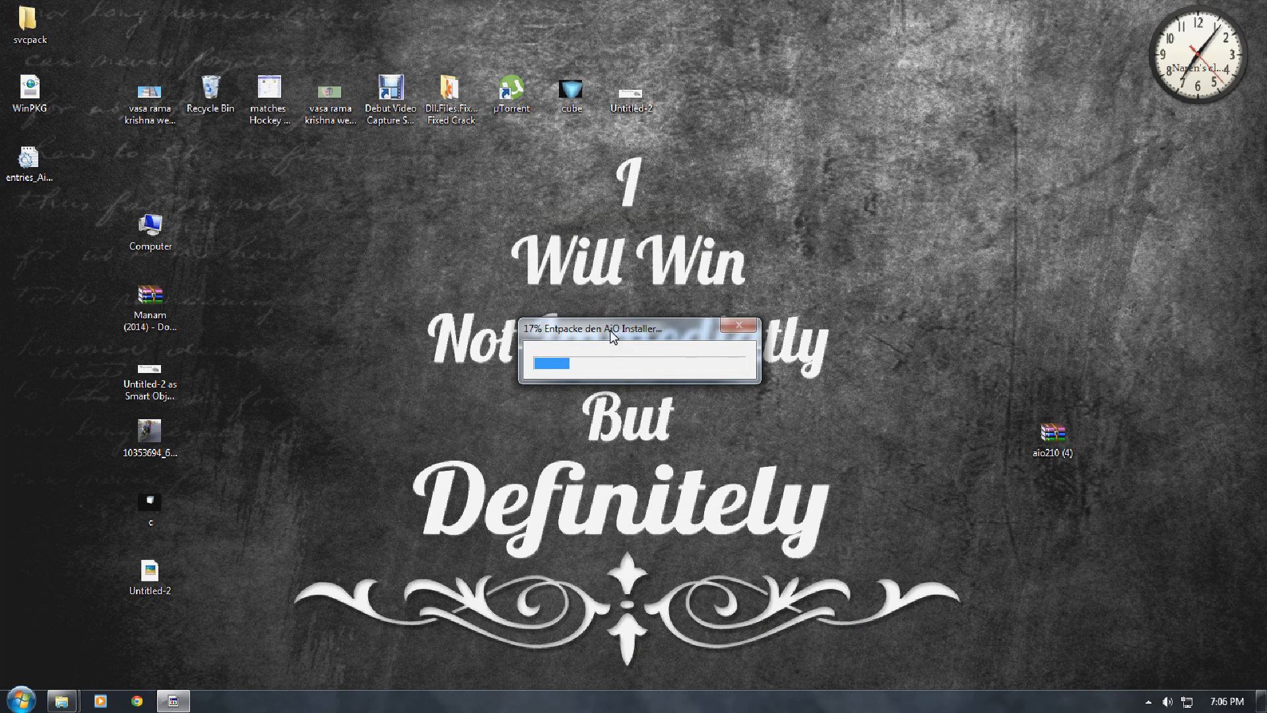
pyautogui.moveTo(681, 341)
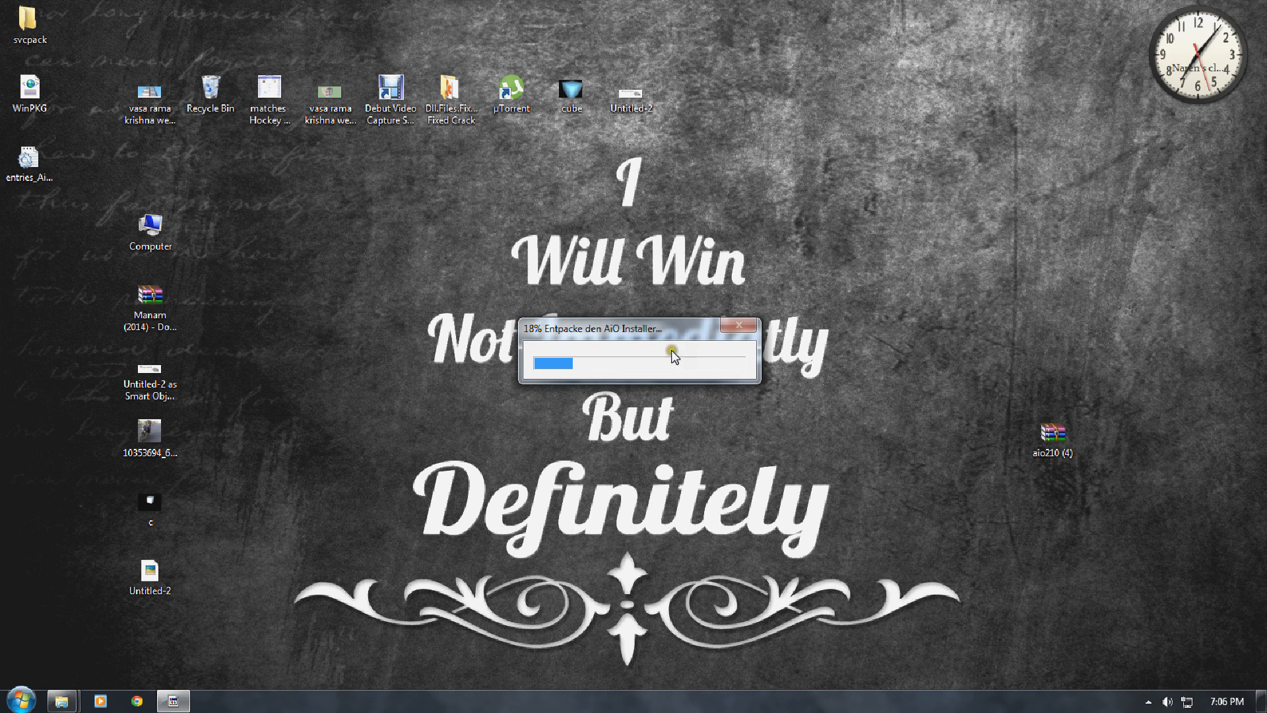
pyautogui.moveTo(1204, 534)
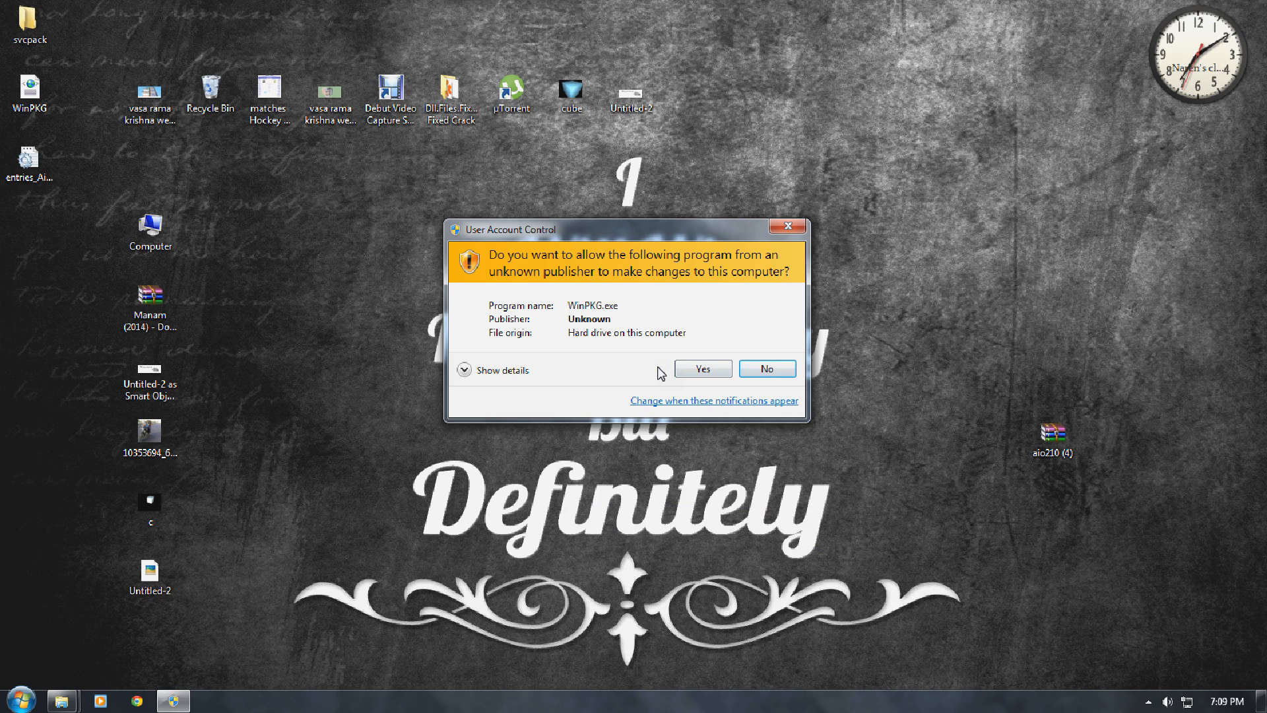
pyautogui.moveTo(664, 345)
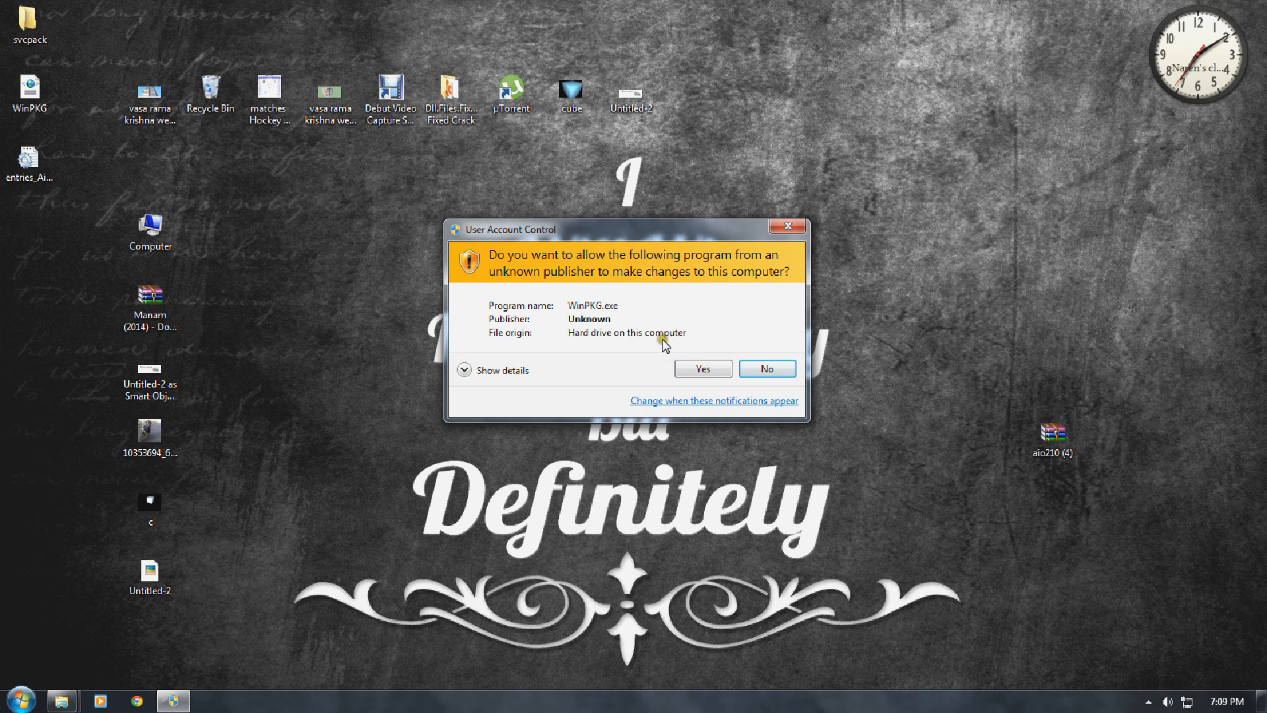
pyautogui.moveTo(574, 312)
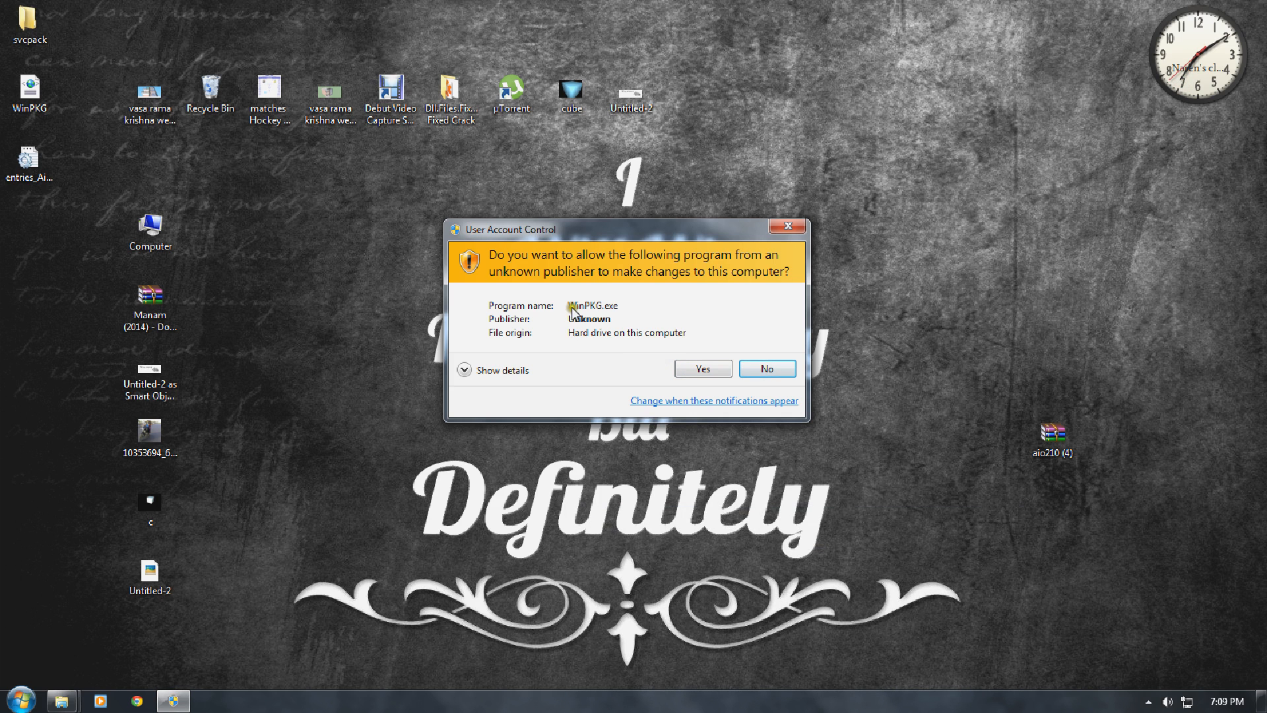
# Answer Yes to the User Account Control prompt for WinPKG.exe
pyautogui.click(764, 369)
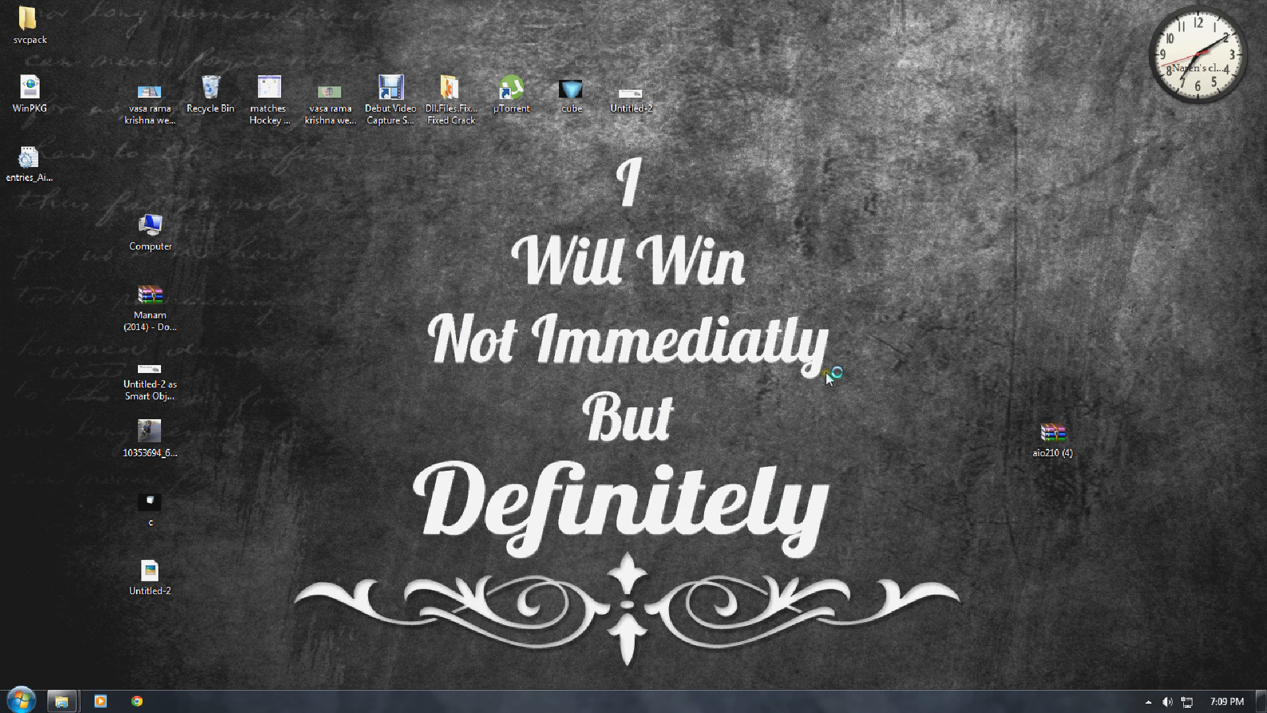
# Launch WinPKG and begin installing Visual C++ Runtimes and Adobe Flash Player v12.0.0.43
pyautogui.doubleClick(31, 91)
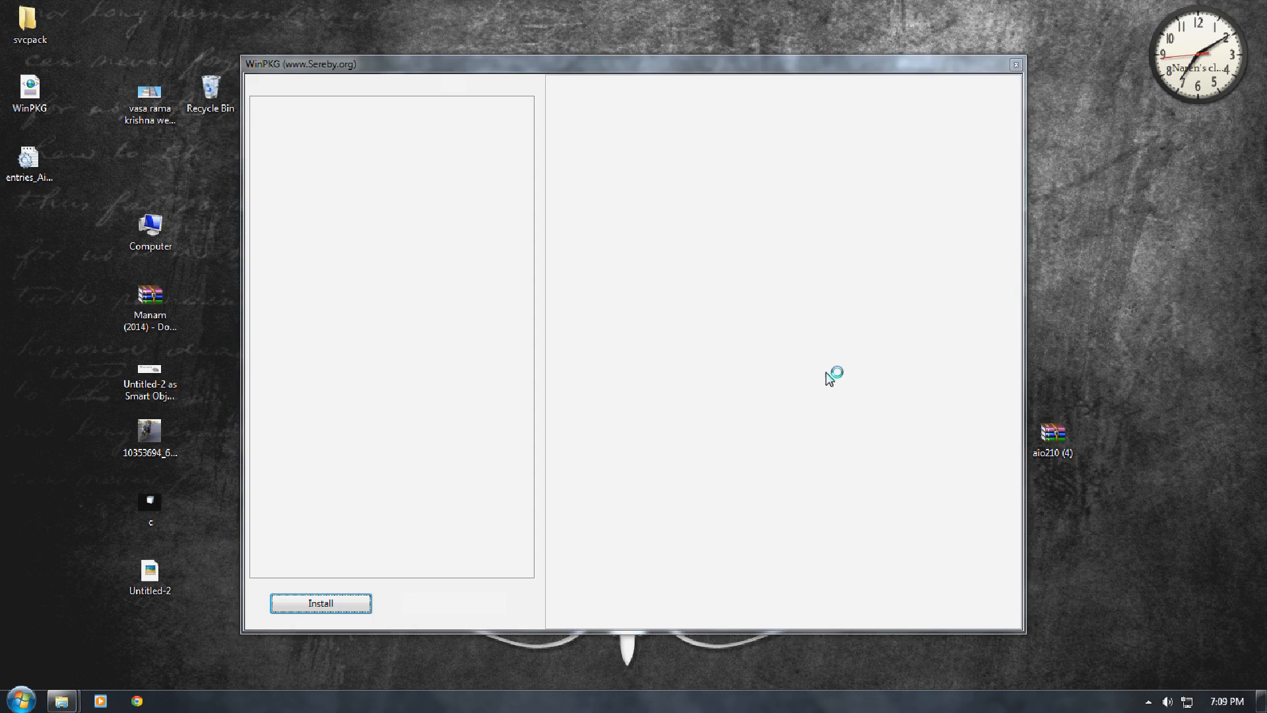
pyautogui.click(320, 604)
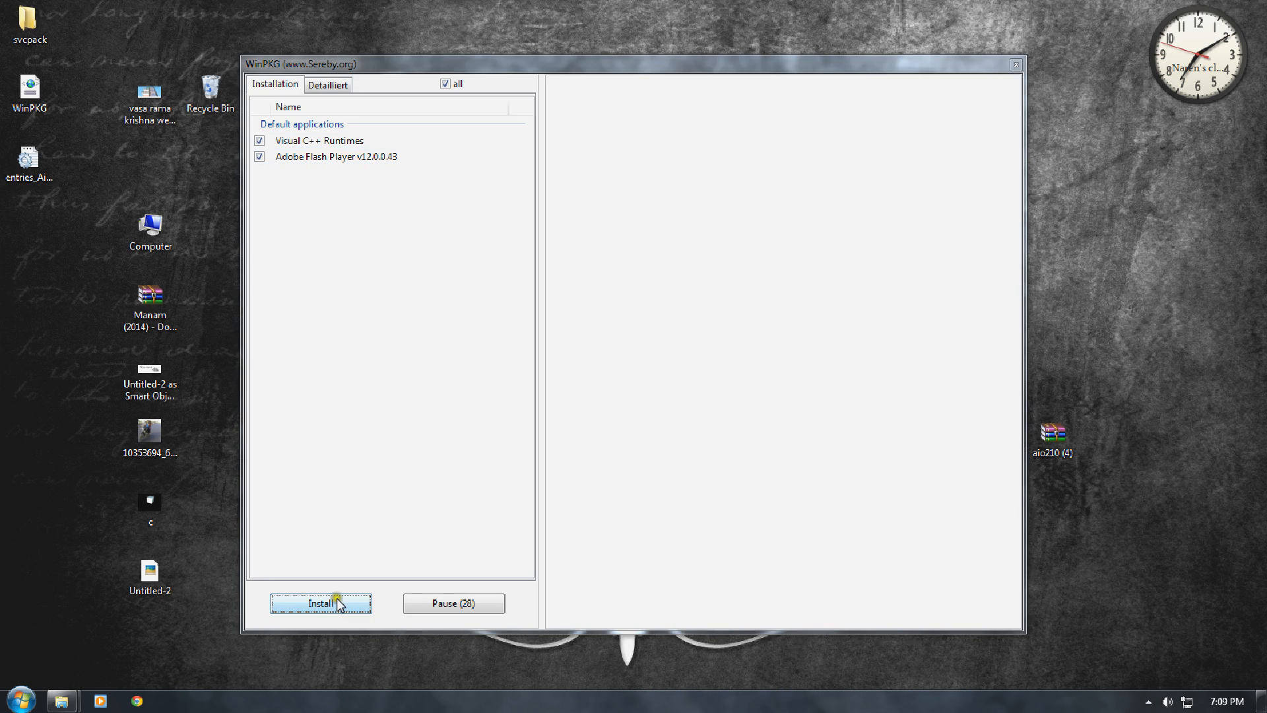
pyautogui.click(320, 603)
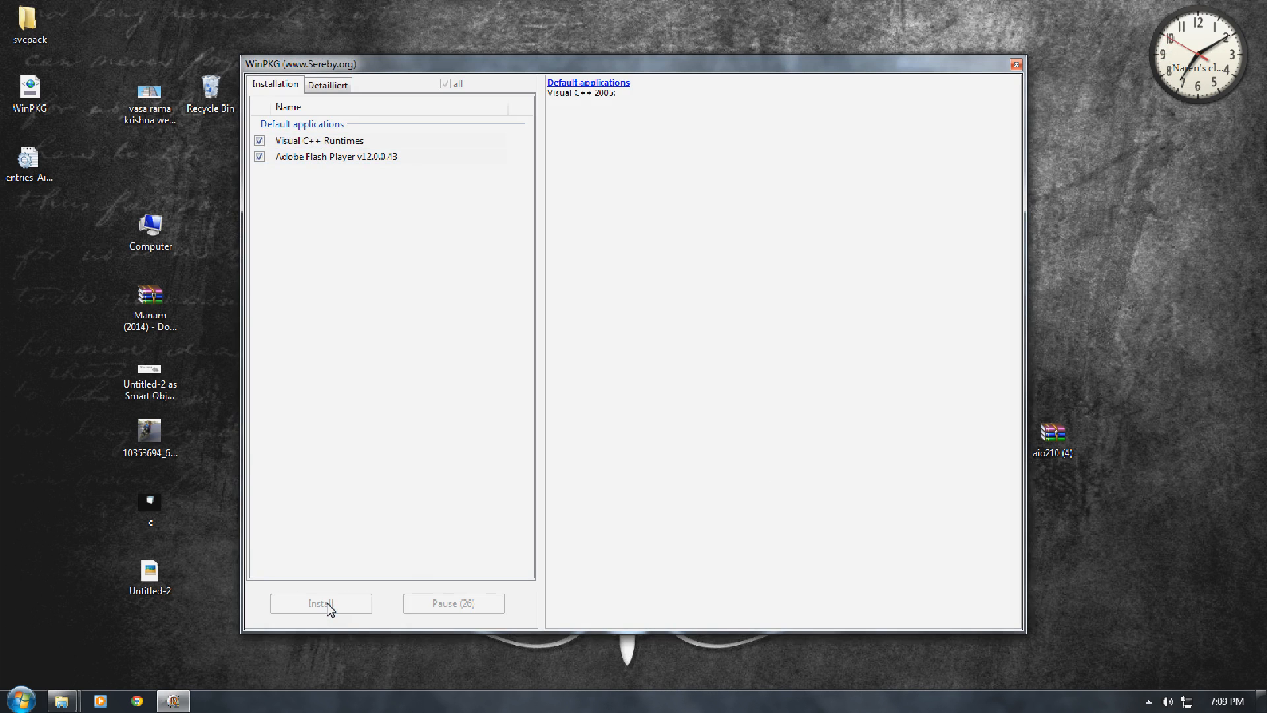
pyautogui.moveTo(764, 303)
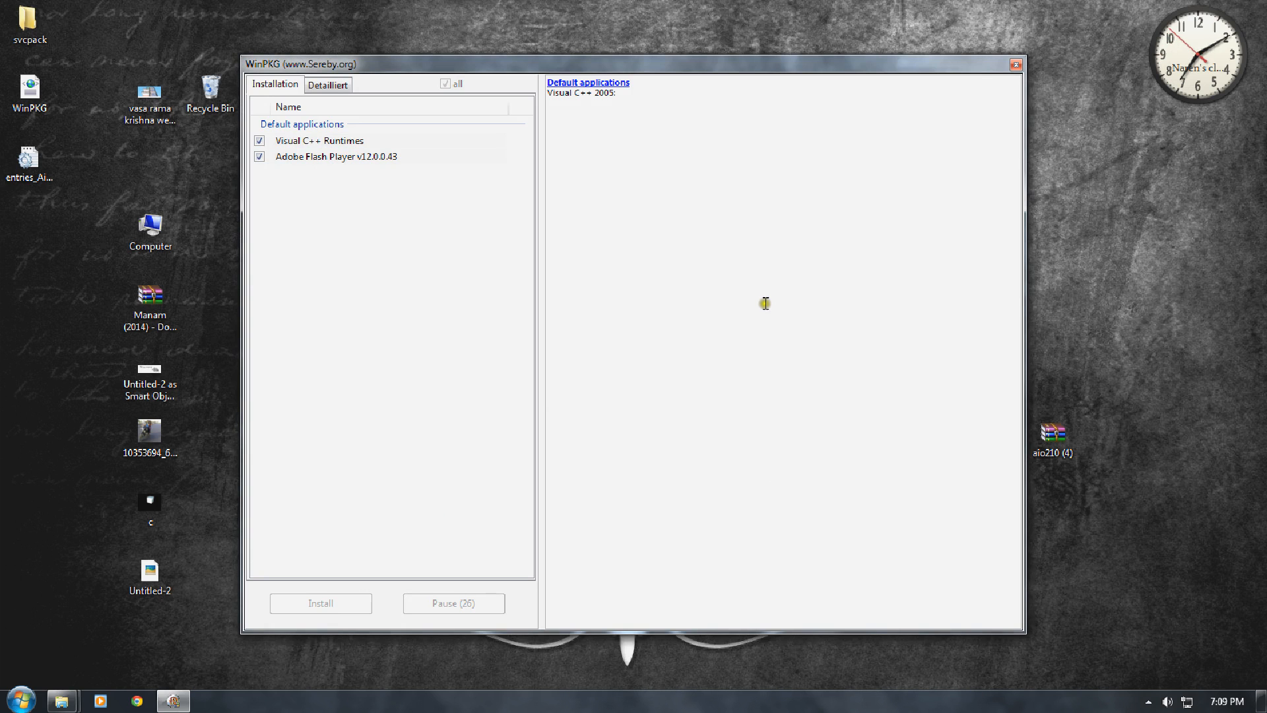